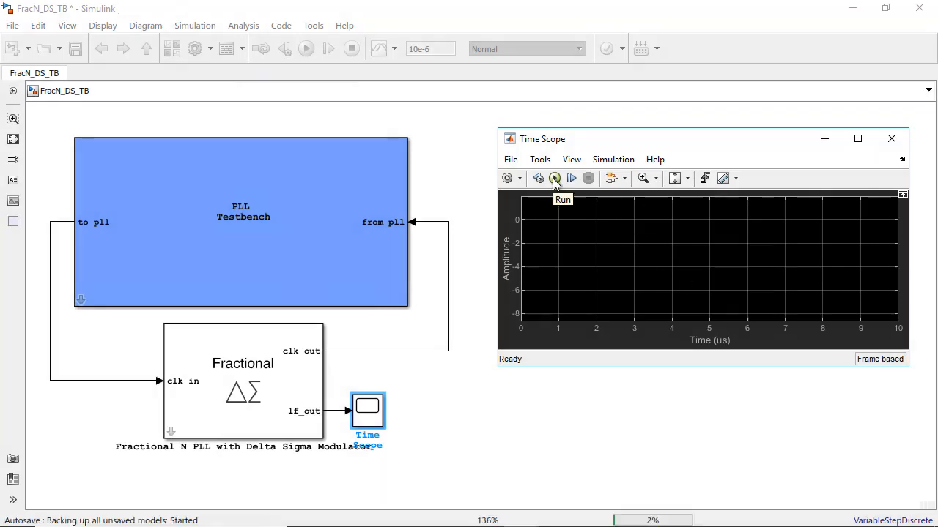
Simulate the fractional-N PLL testbench, reporting 2.443 GHz and 6.51 us lock time.
click(554, 178)
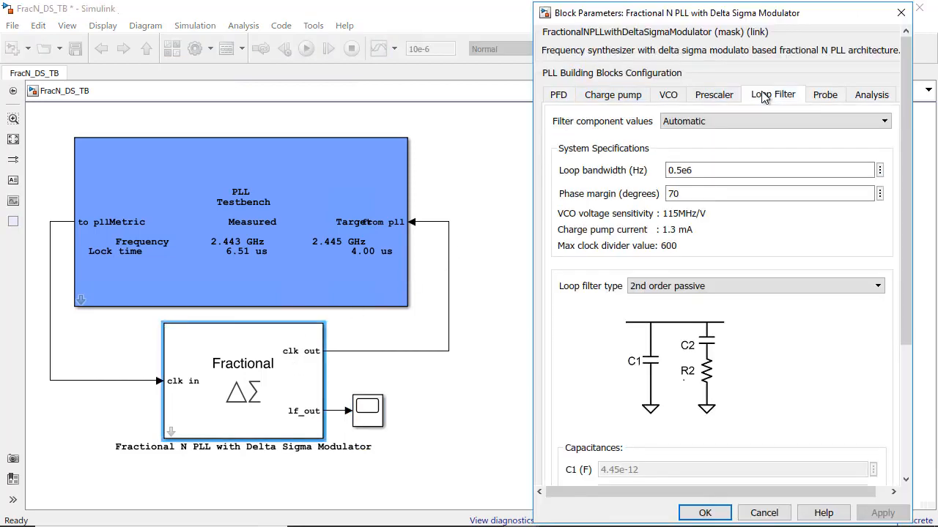
scroll(down, 3)
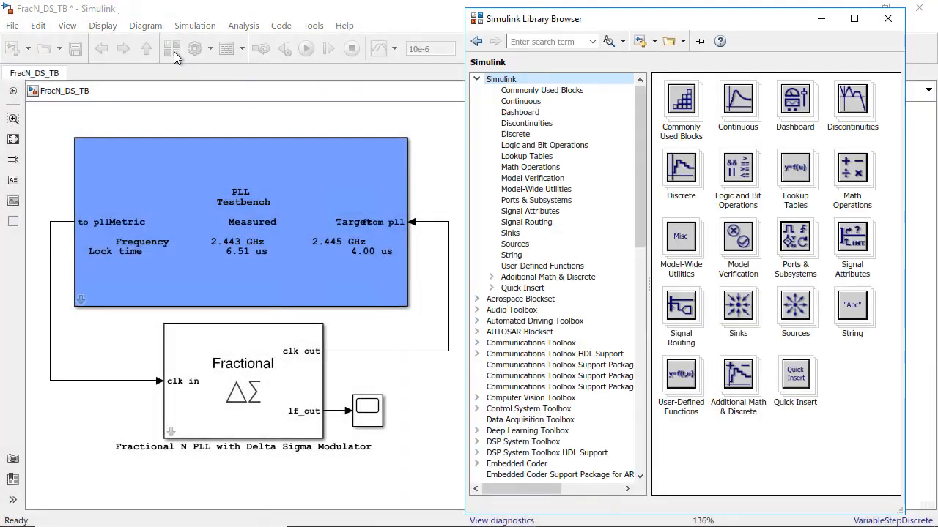
scroll(down, 3)
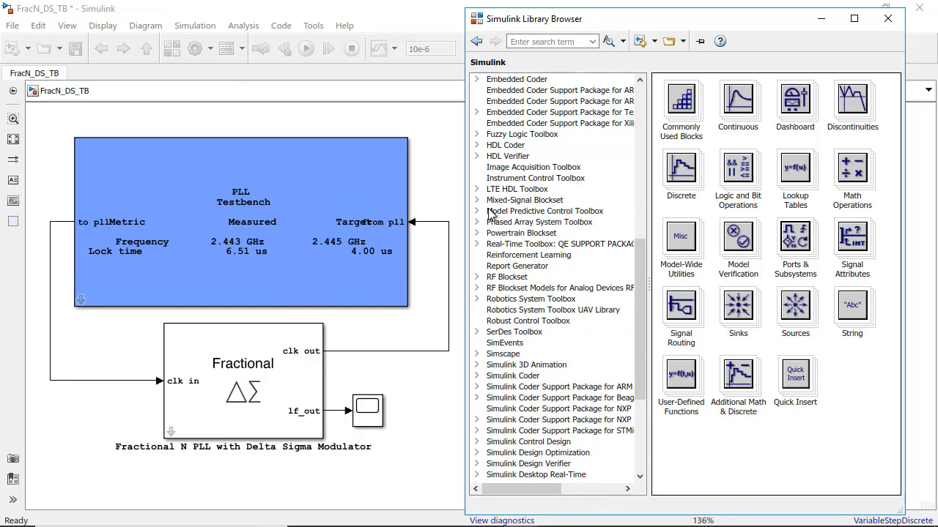
click(477, 199)
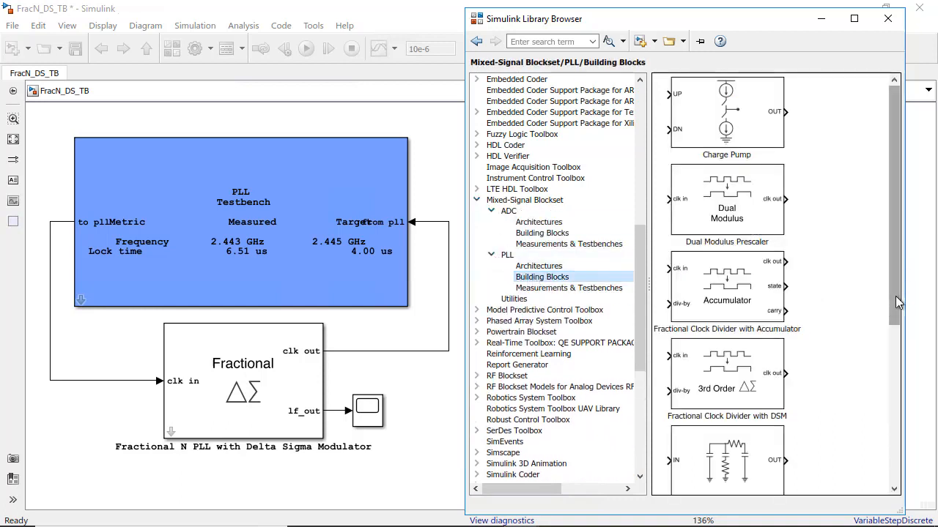
scroll(down, 3)
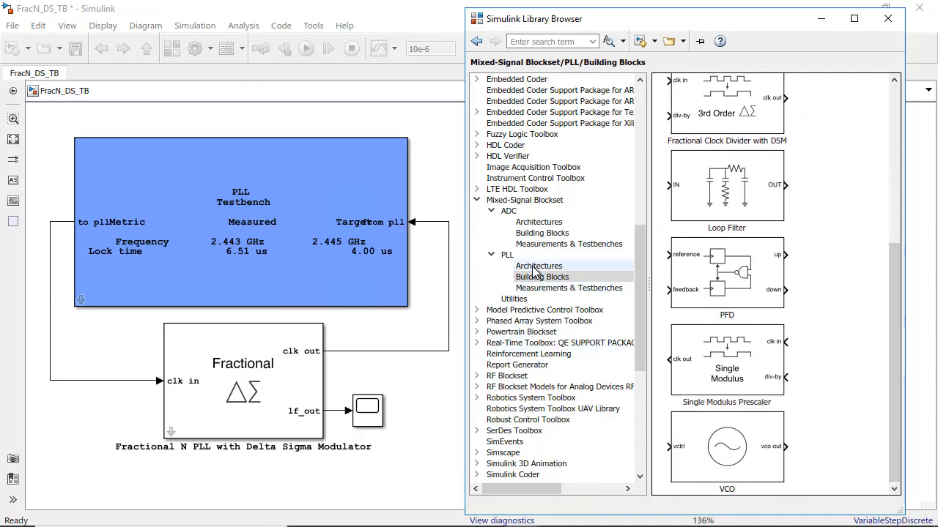
click(539, 267)
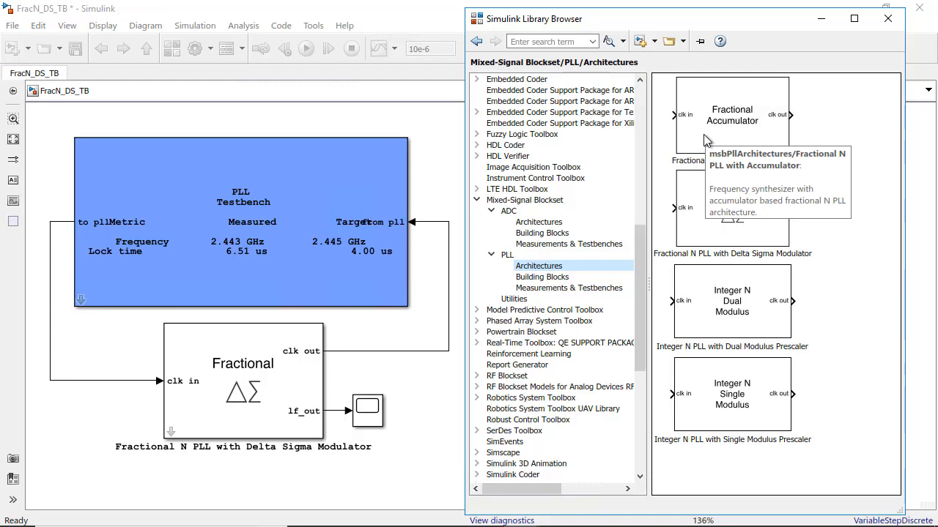
mouse_move(765, 218)
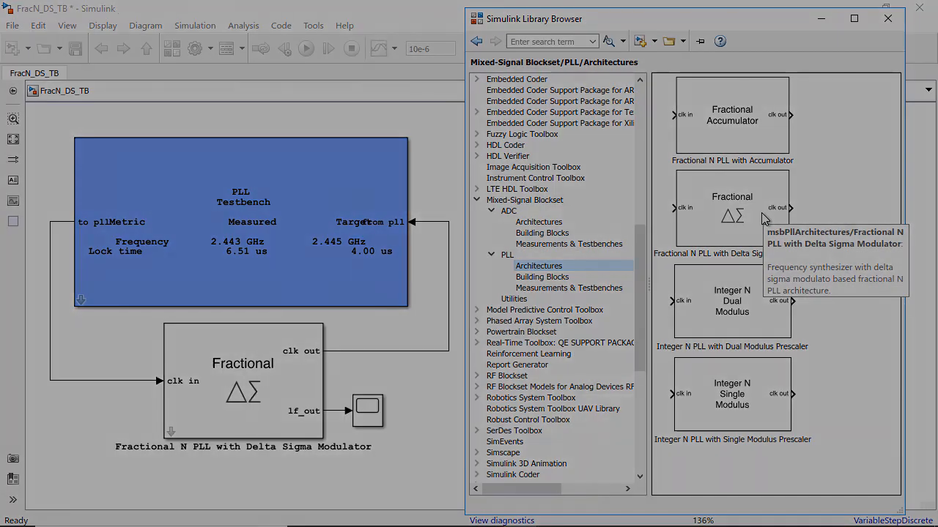
click(888, 17)
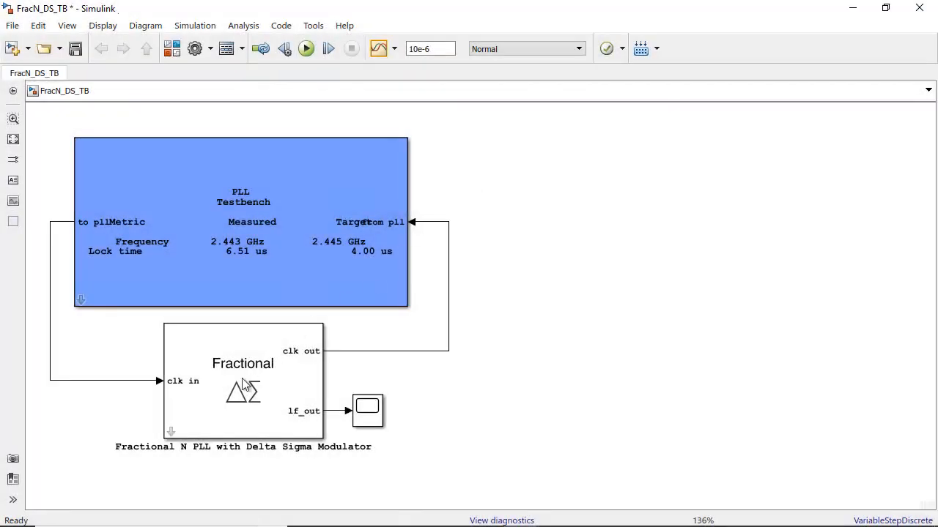
Plot the PLL loop filter's open- and closed-loop dynamics, showing 70° phase margin and 694 kHz bandwidth.
double_click(243, 381)
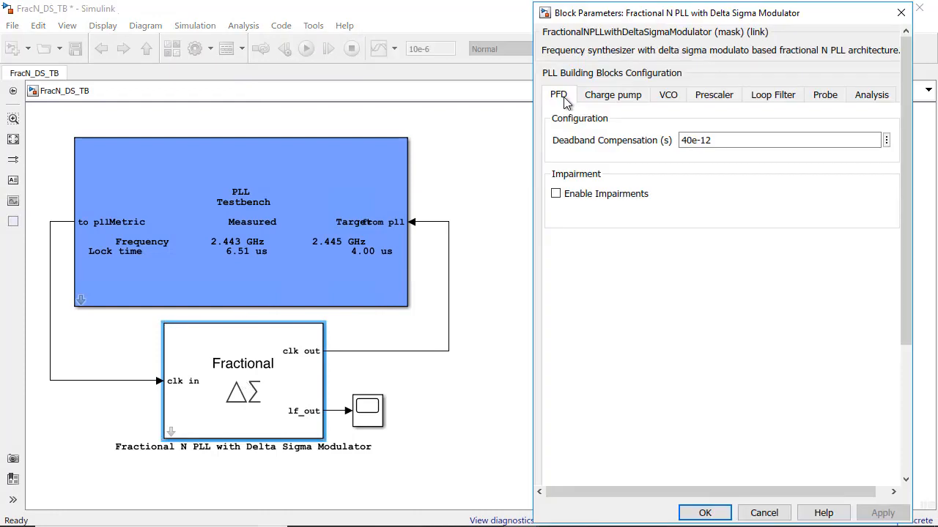
click(773, 94)
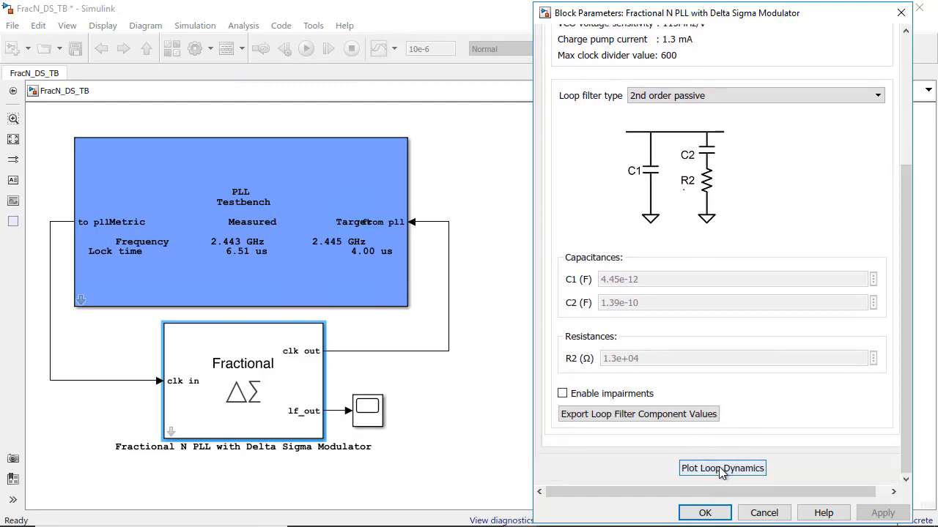
click(721, 469)
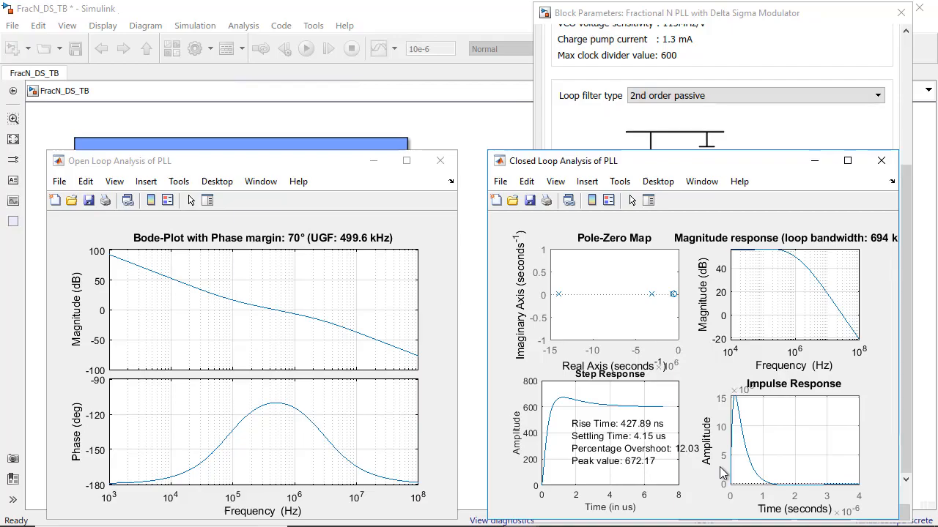
Review VCO settings, enable charge pump impairments, and look under the PLL's mask.
click(669, 94)
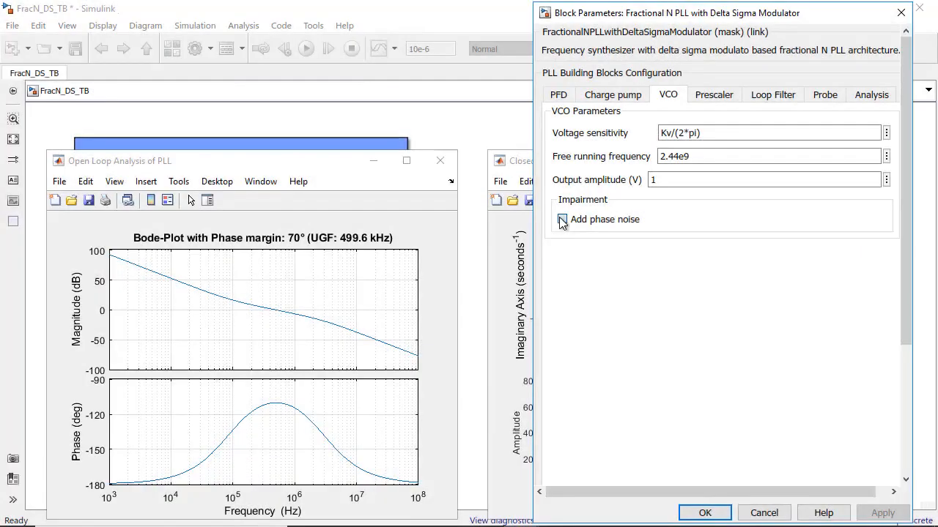
click(612, 94)
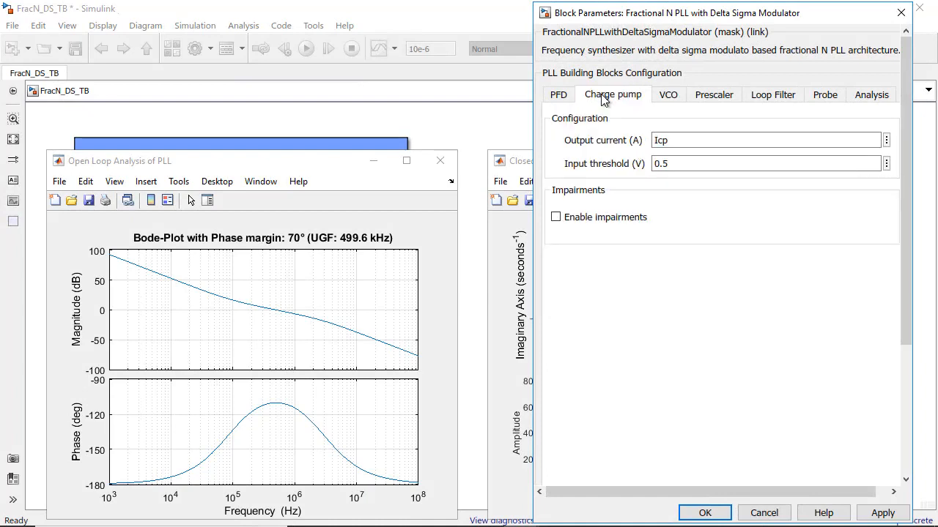
click(555, 217)
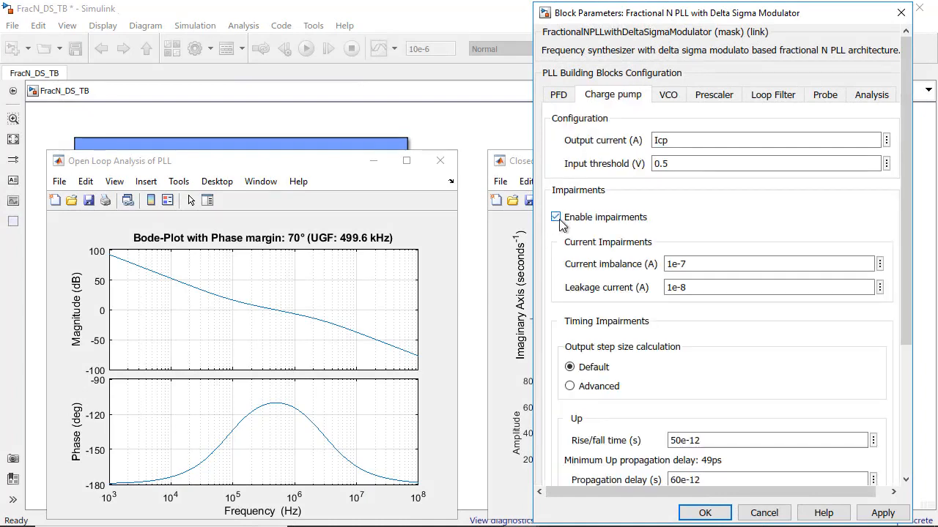
click(555, 217)
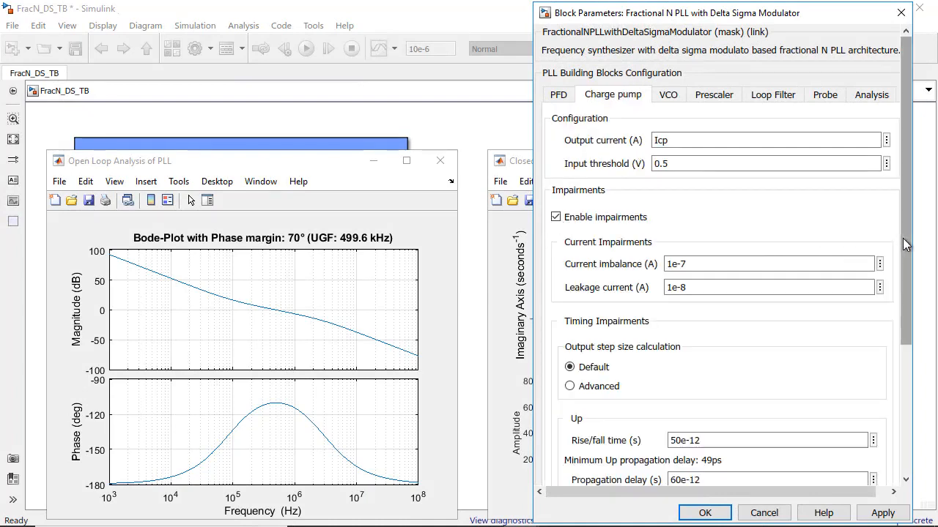
scroll(down, 3)
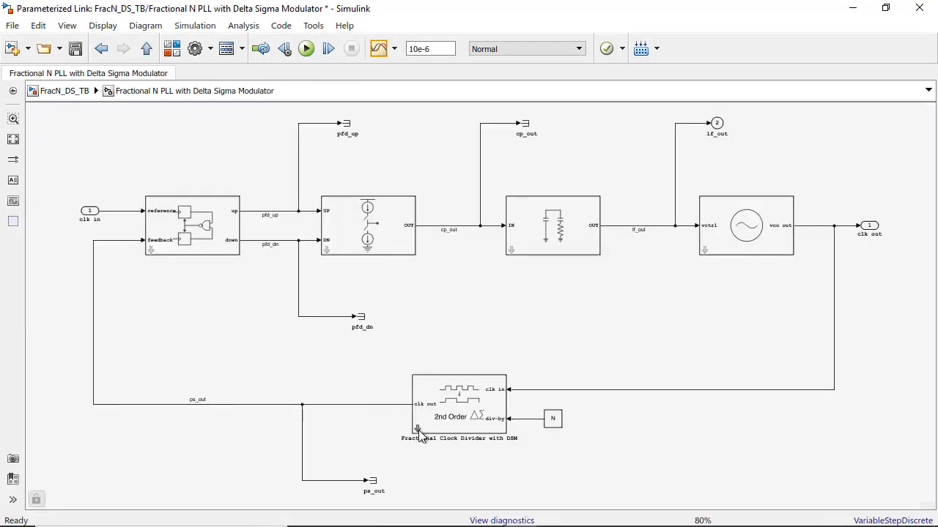
Open the fractional clock divider subsystem and its delta-sigma modulator selector block.
double_click(460, 403)
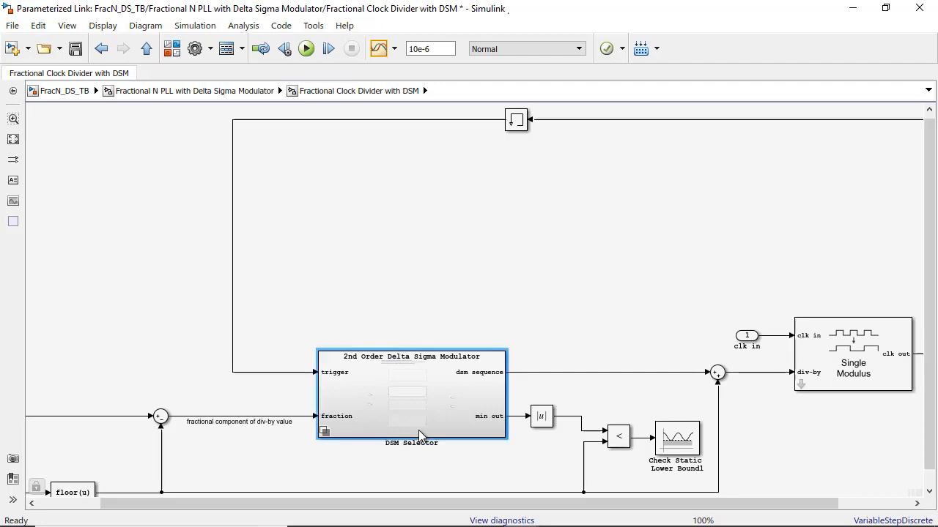
double_click(410, 395)
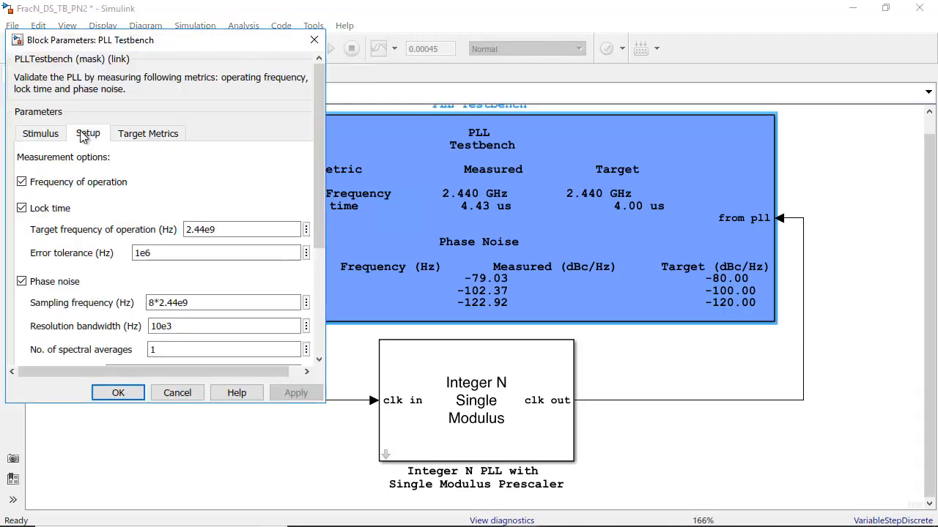
Plot the phase noise profile from the integer-N PLL testbench Setup parameters.
scroll(down, 3)
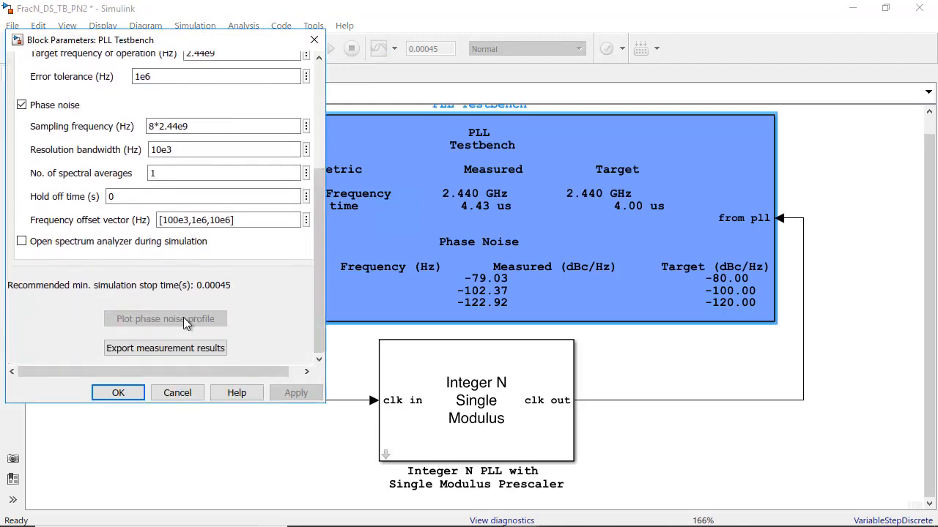
click(164, 319)
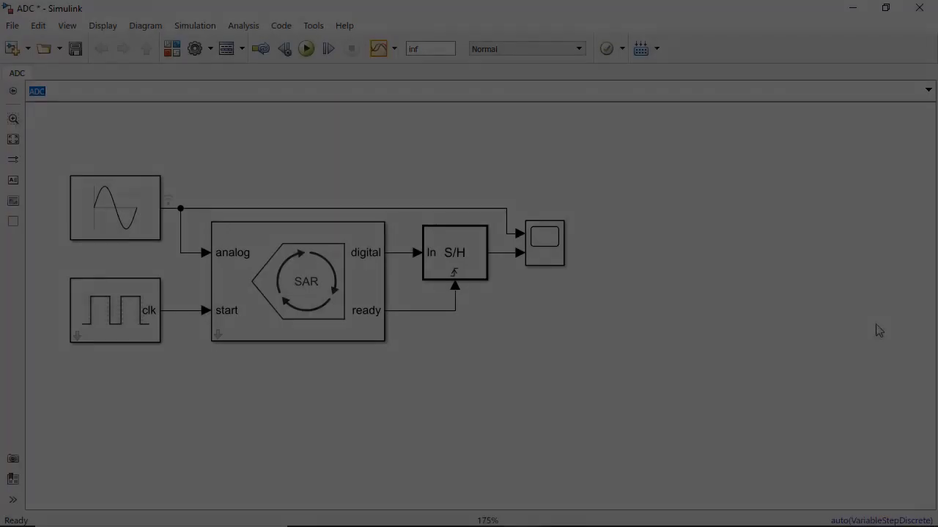
Run the SAR ADC model to compile and simulate it.
click(305, 48)
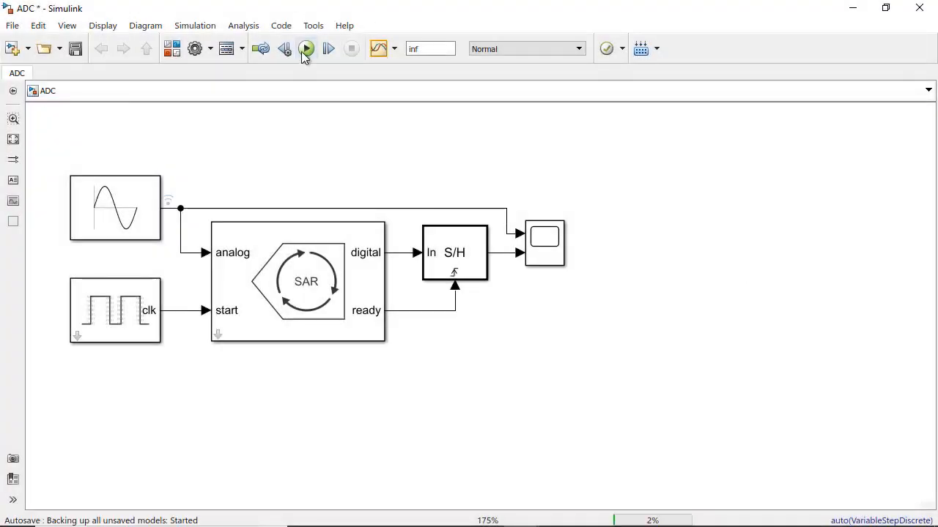
click(305, 49)
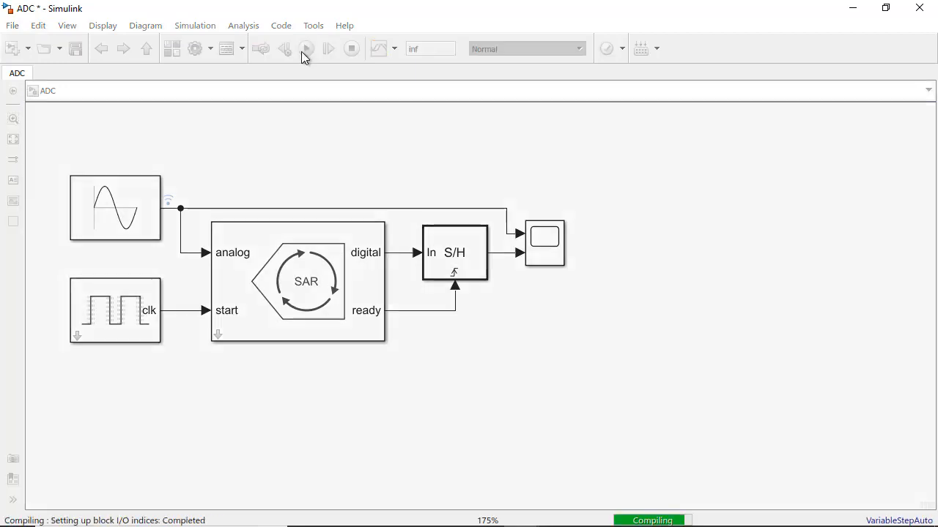
click(306, 48)
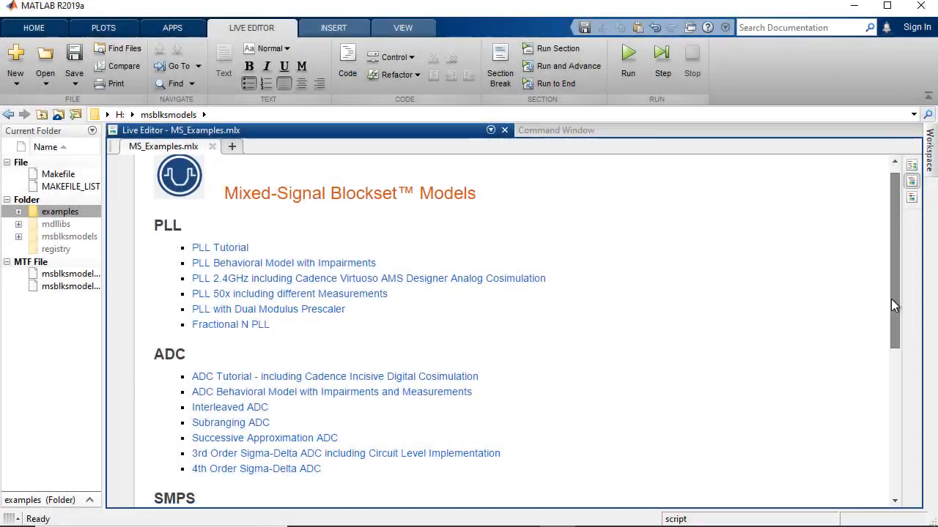
Browse MS_Examples.mlx and open the Mixed-Signal Blockset product page on mathworks.com.
scroll(down, 3)
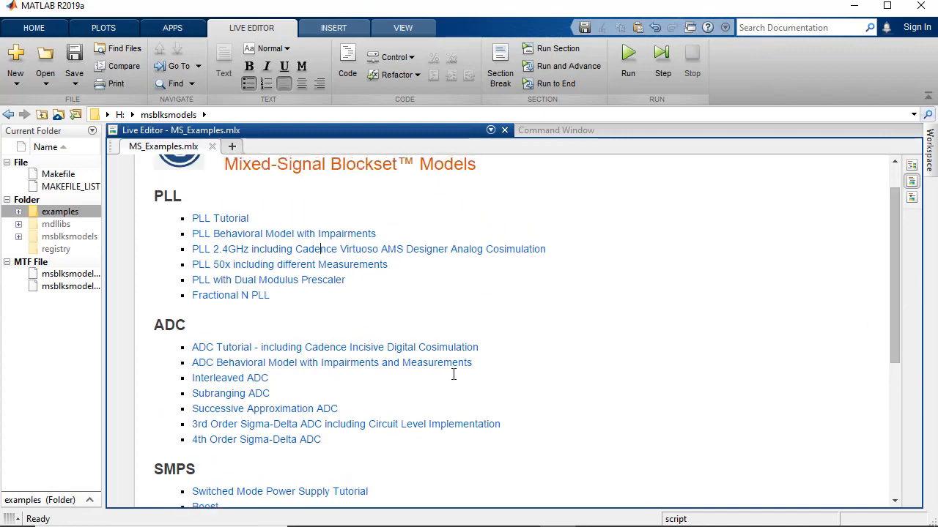
click(264, 409)
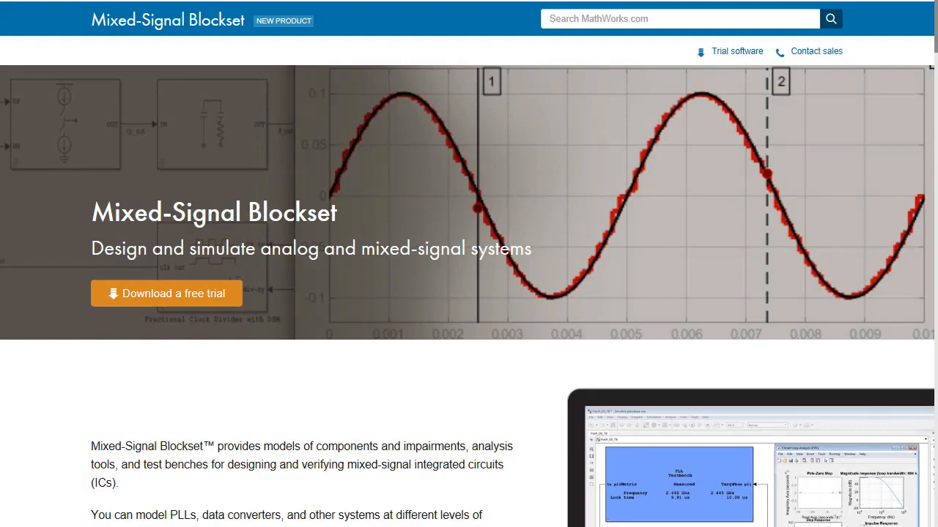
scroll(down, 3)
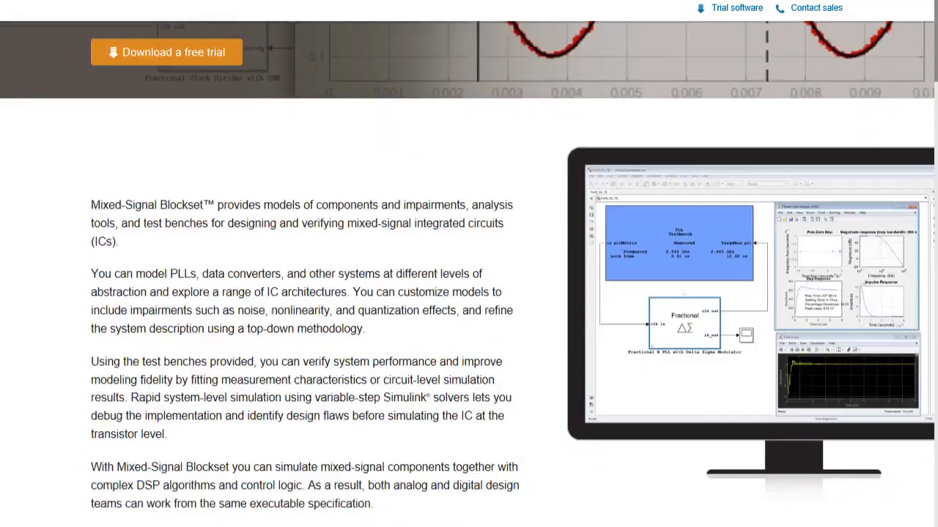